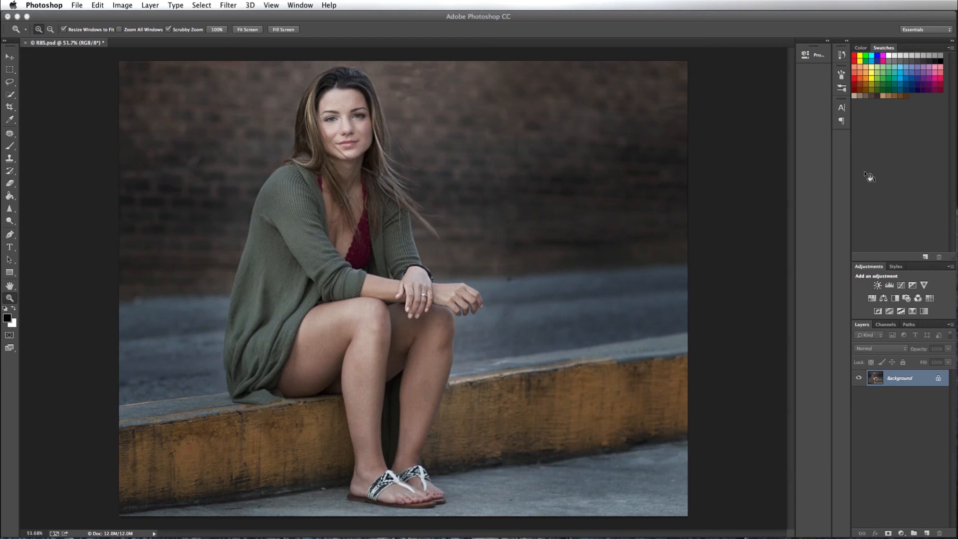
{"action": "mouse_move", "coordinate": [686, 270]}
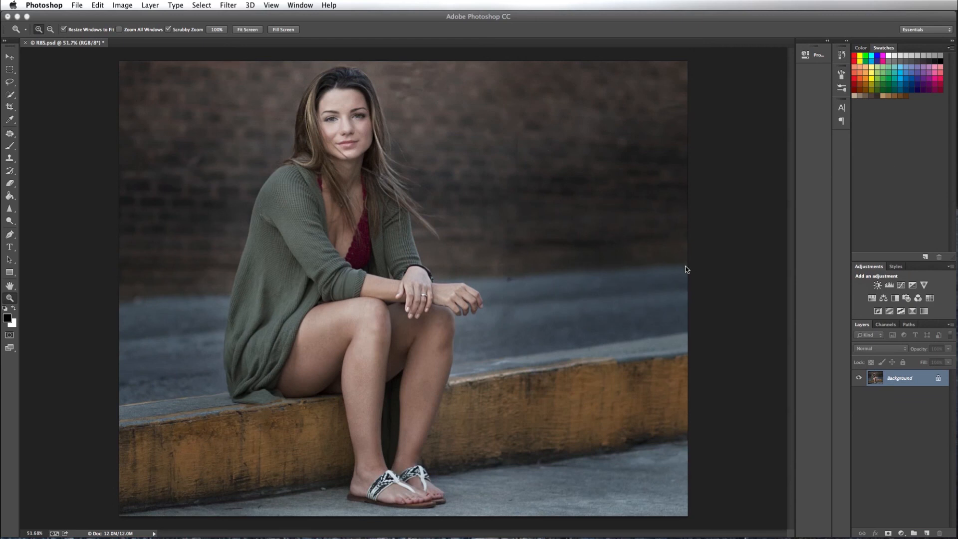
{"action": "mouse_move", "coordinate": [701, 264]}
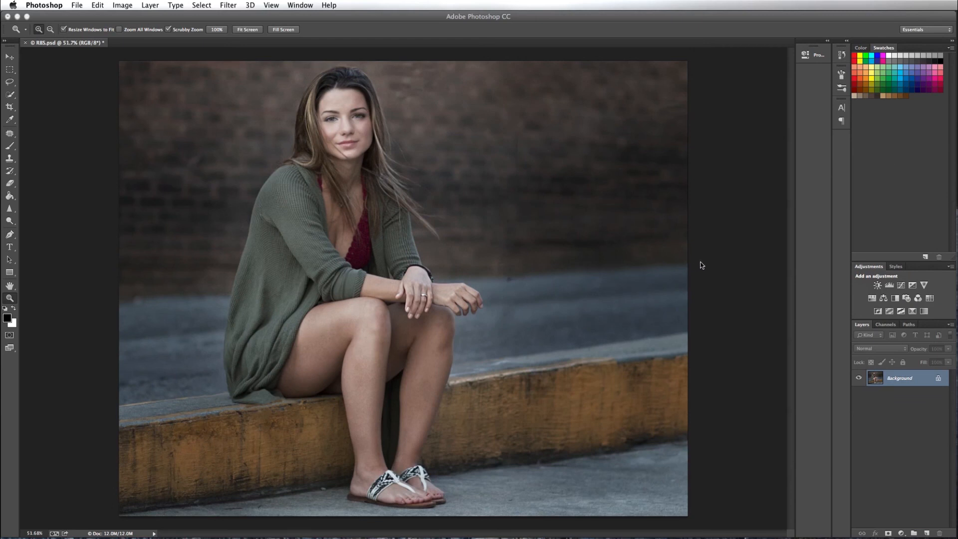
{"action": "mouse_move", "coordinate": [694, 229]}
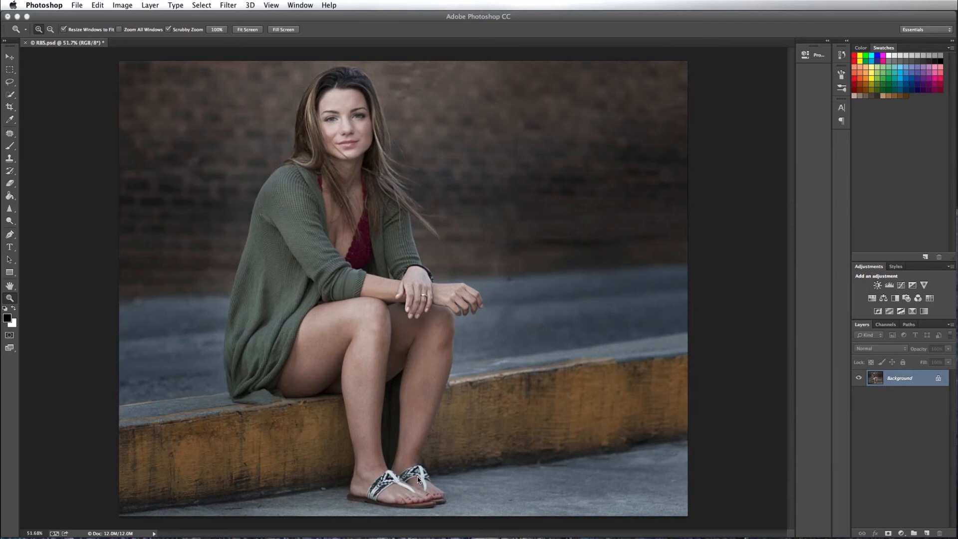
{"action": "mouse_move", "coordinate": [420, 478]}
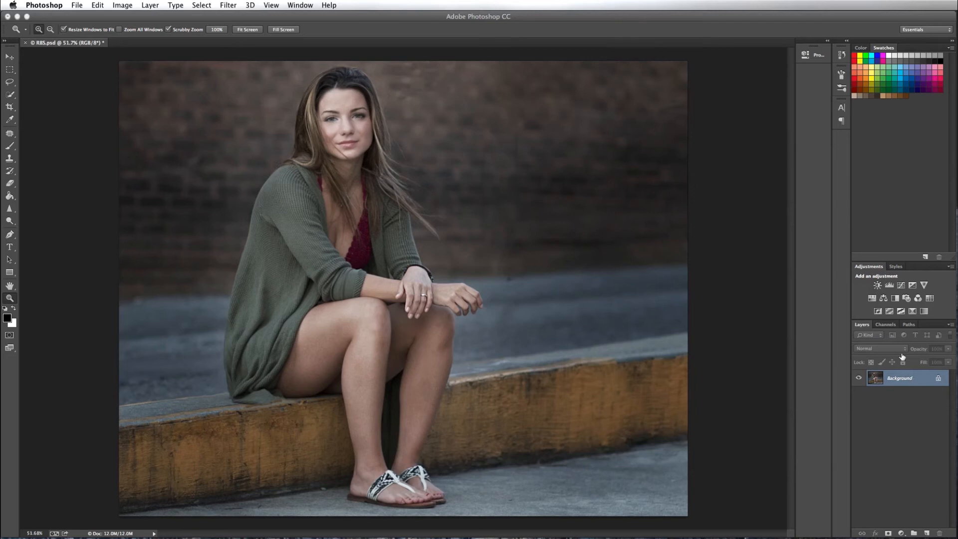
{"action": "mouse_move", "coordinate": [920, 448]}
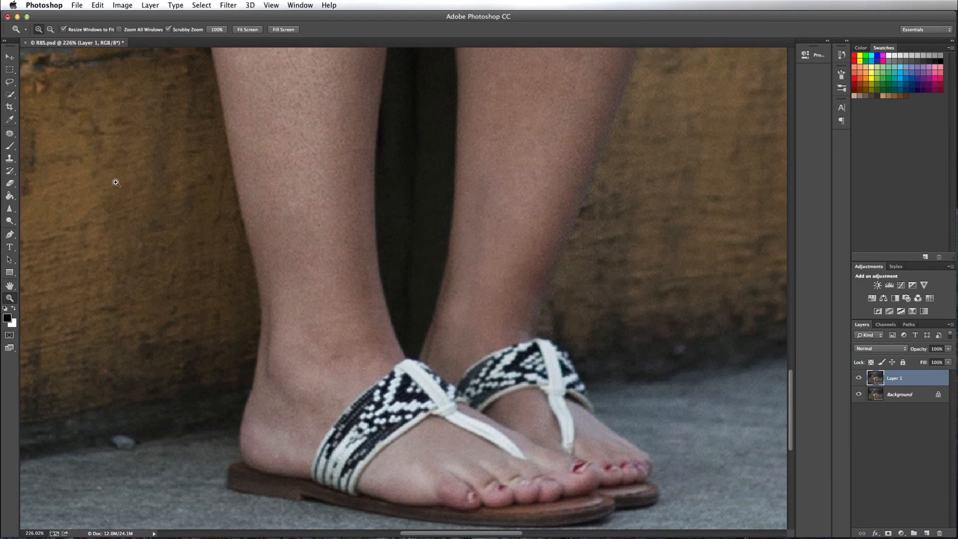
{"action": "mouse_move", "coordinate": [20, 145]}
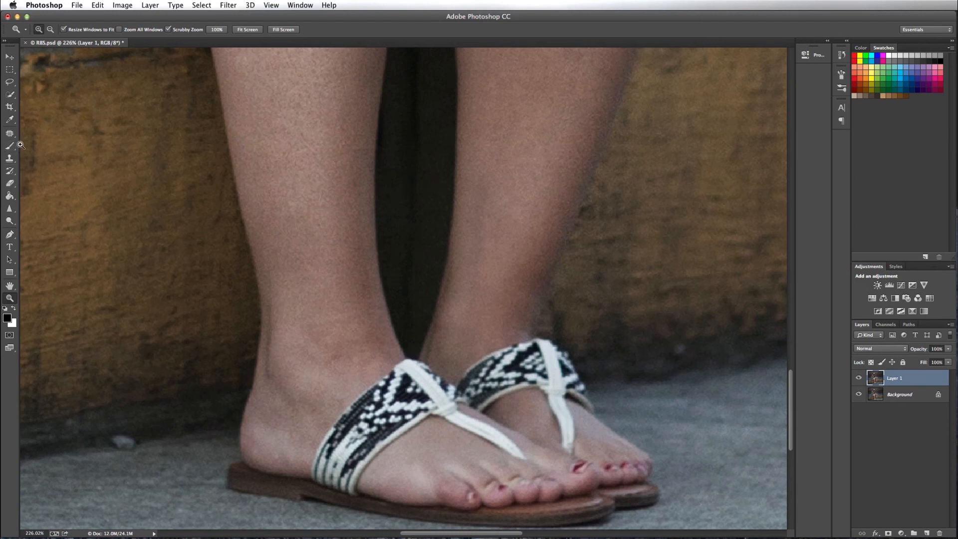
{"action": "mouse_move", "coordinate": [37, 214]}
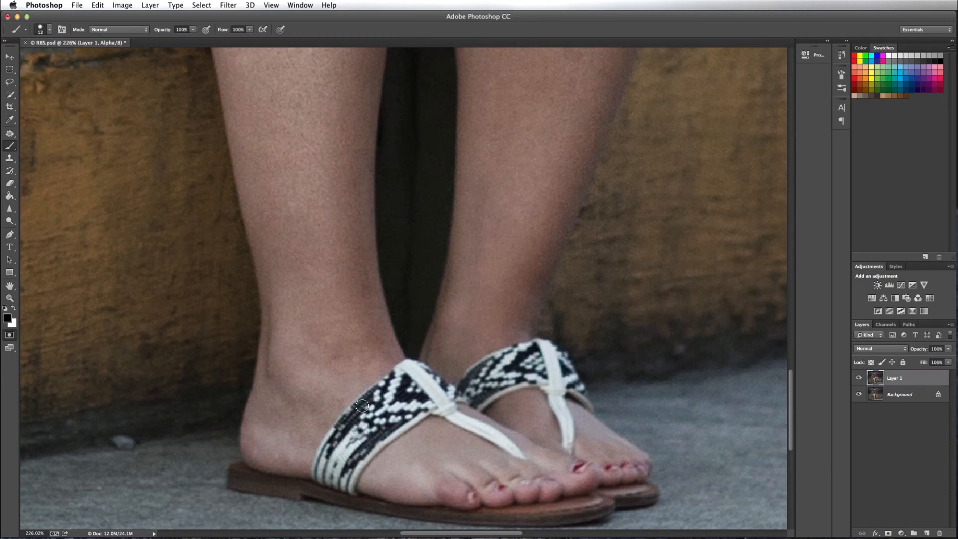
Begin painting the red quick-mask overlay over the sandal straps
{"action": "left_click", "coordinate": [403, 368]}
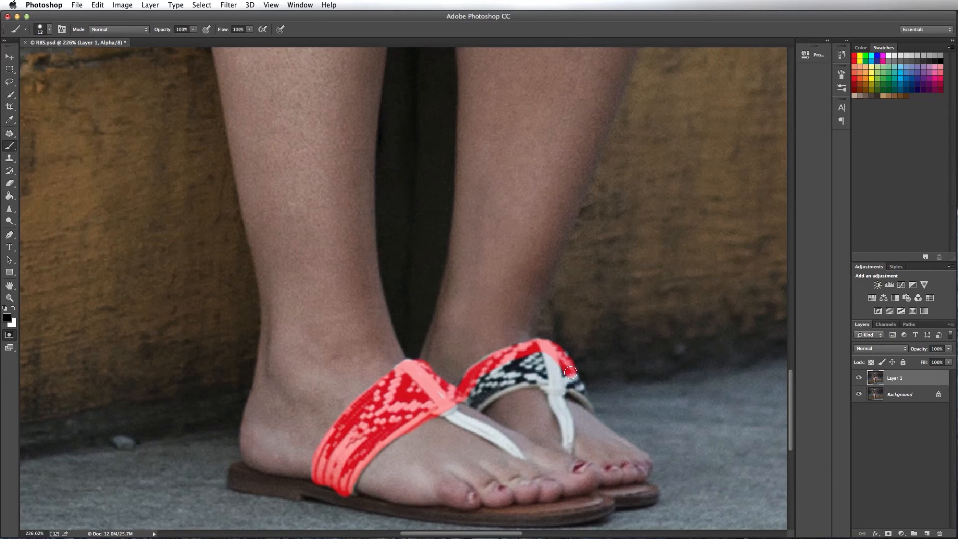
{"action": "mouse_move", "coordinate": [576, 389]}
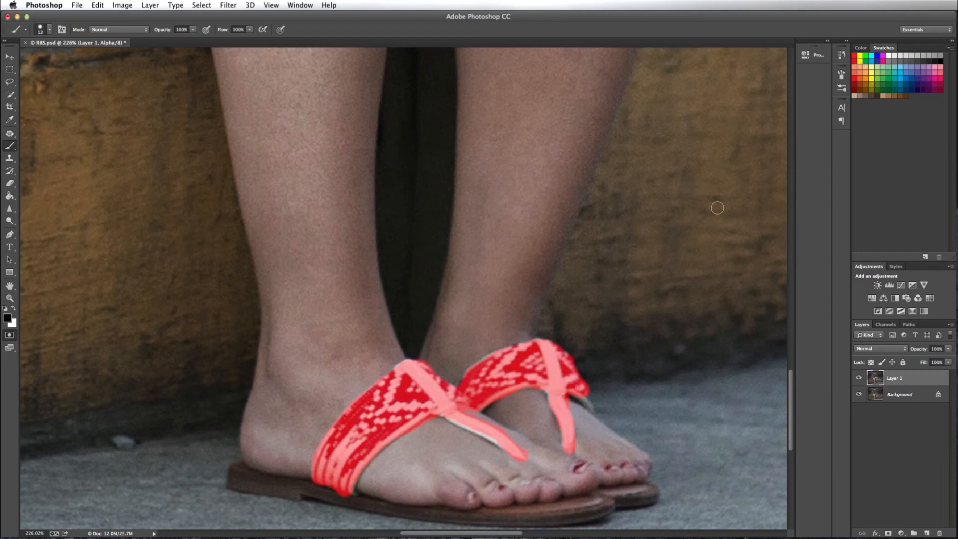
{"action": "mouse_move", "coordinate": [42, 317]}
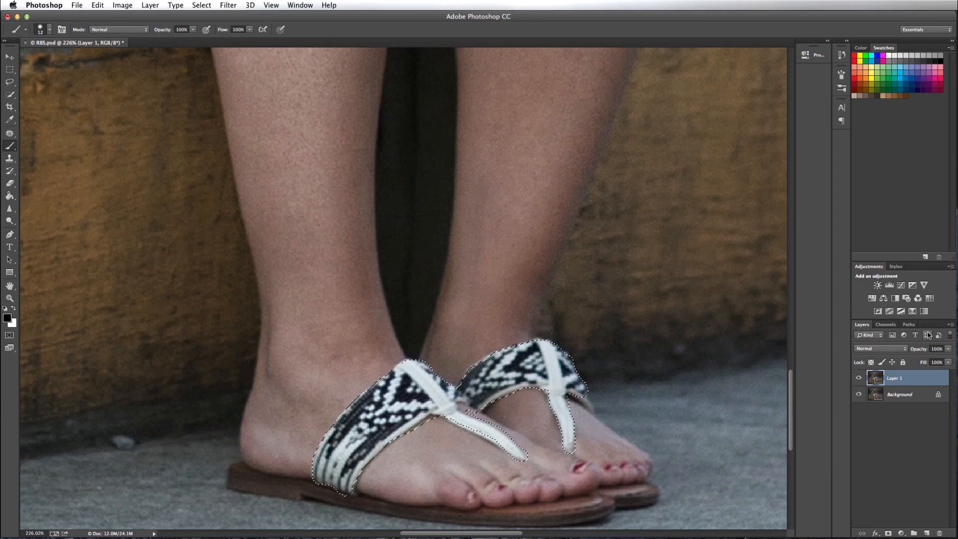
{"action": "mouse_move", "coordinate": [928, 334]}
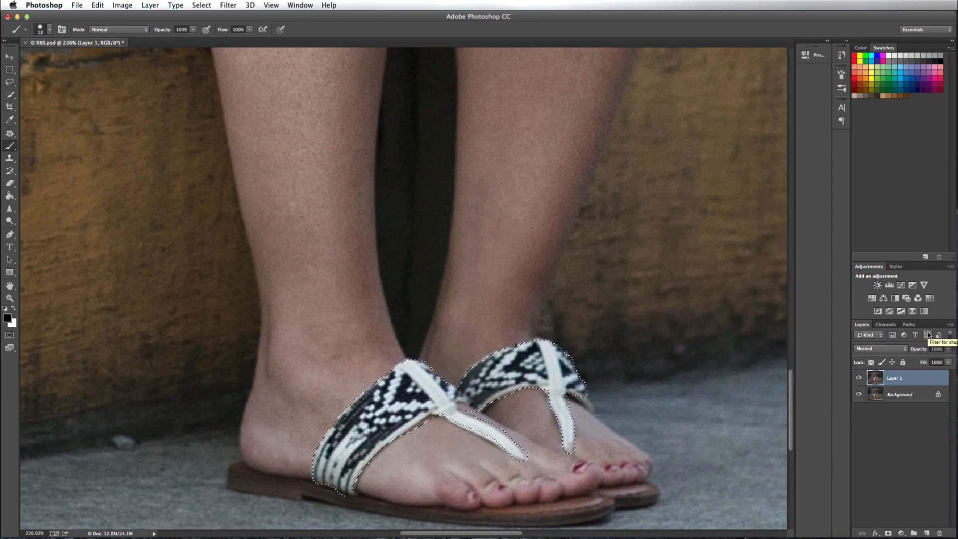
Add a new Layer 2 and give it a Hide All layer mask
{"action": "left_click", "coordinate": [939, 533]}
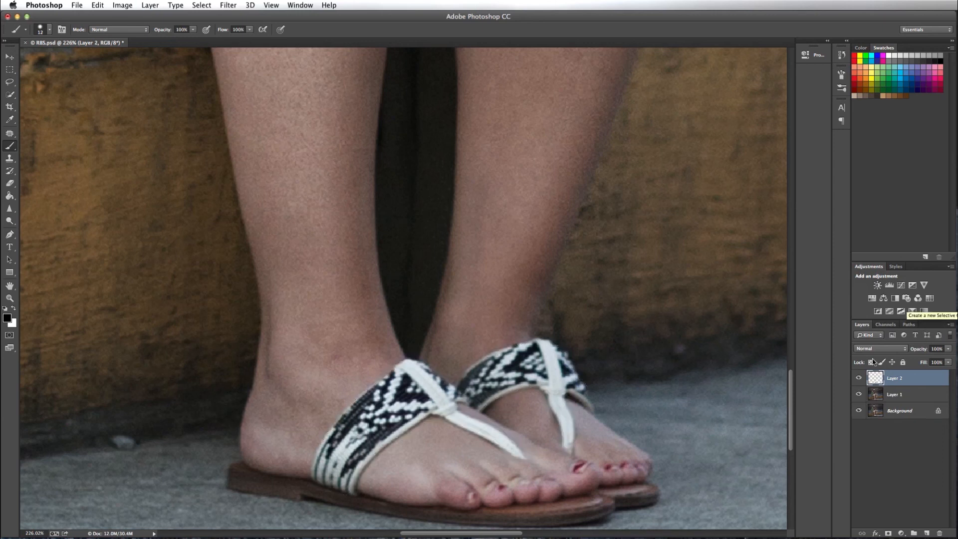
{"action": "mouse_move", "coordinate": [904, 370]}
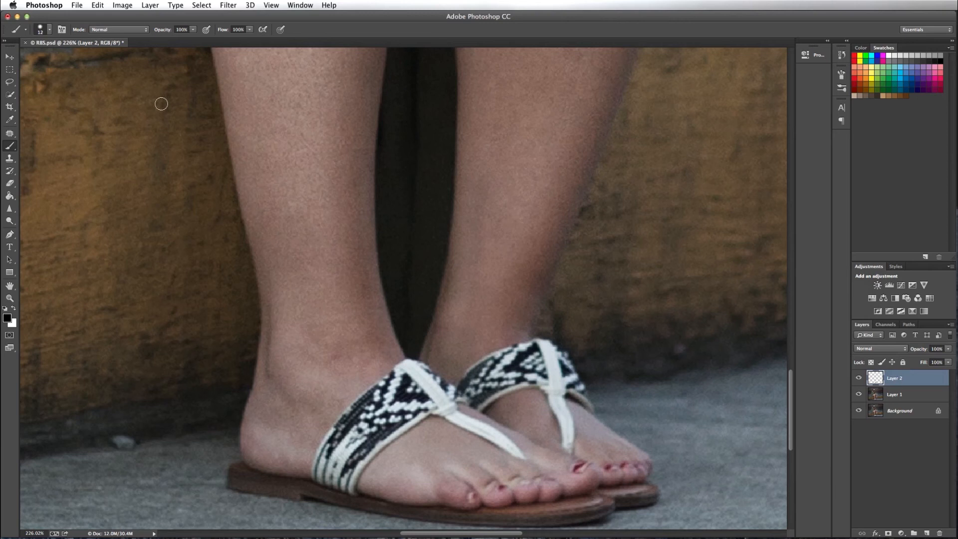
{"action": "left_click", "coordinate": [150, 5]}
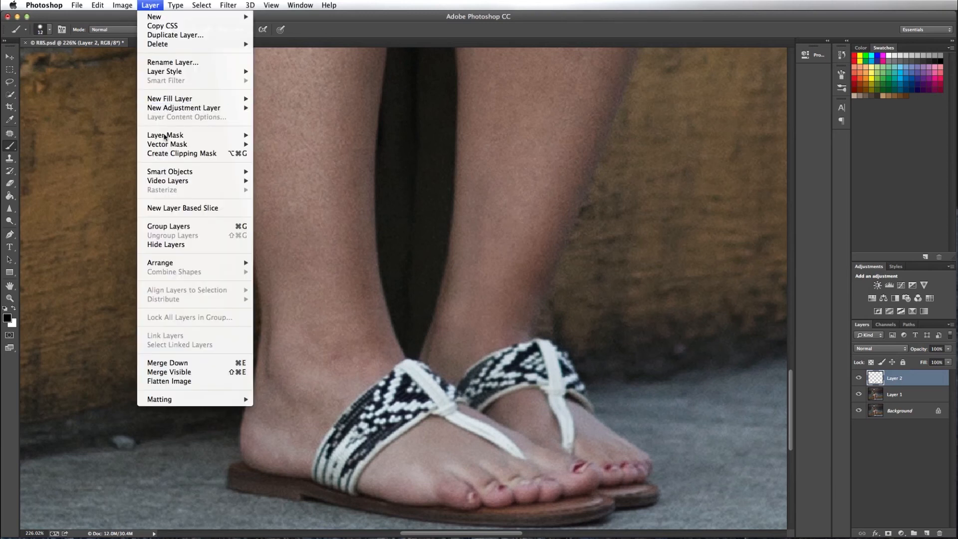
{"action": "mouse_move", "coordinate": [165, 135]}
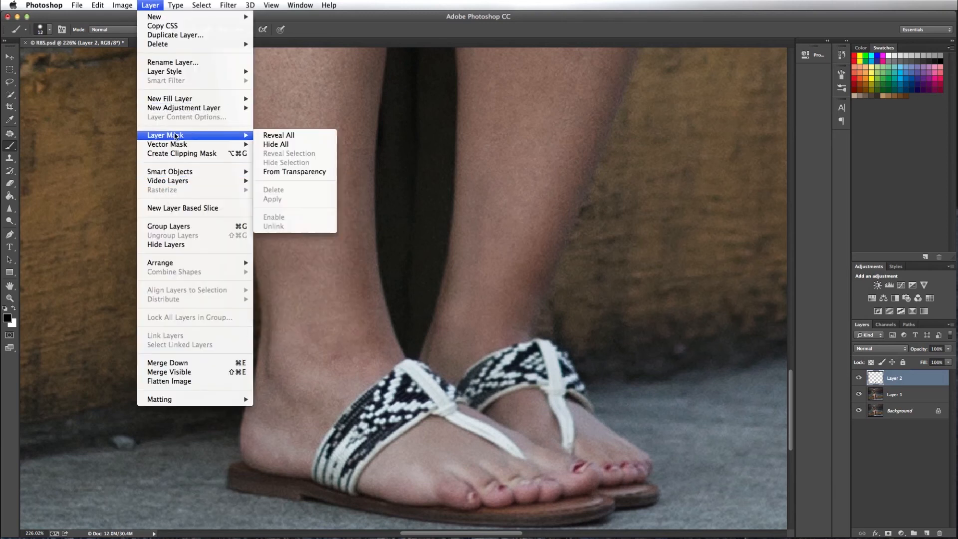
{"action": "left_click", "coordinate": [276, 144]}
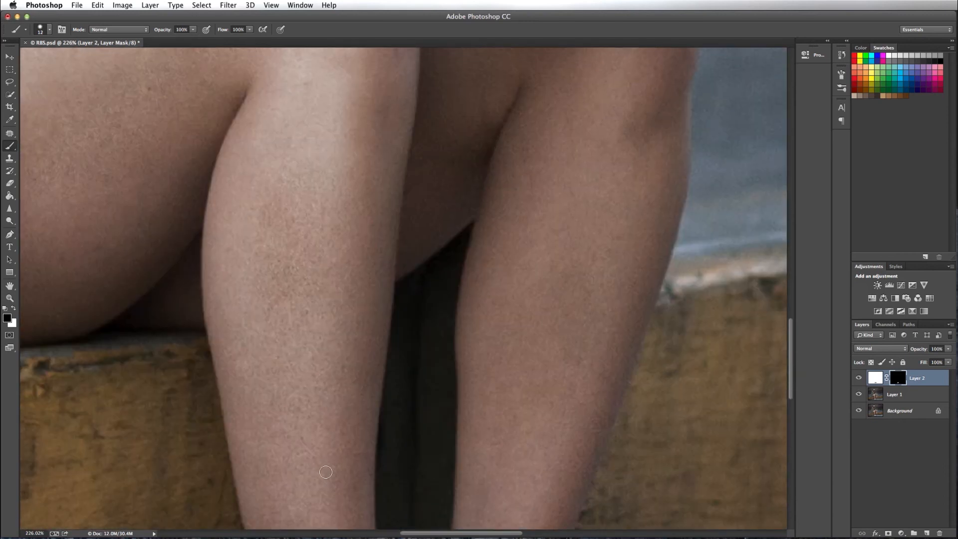
Lasso a patch of the green cardigan and copy it to a new Layer 3
{"action": "left_click", "coordinate": [10, 299]}
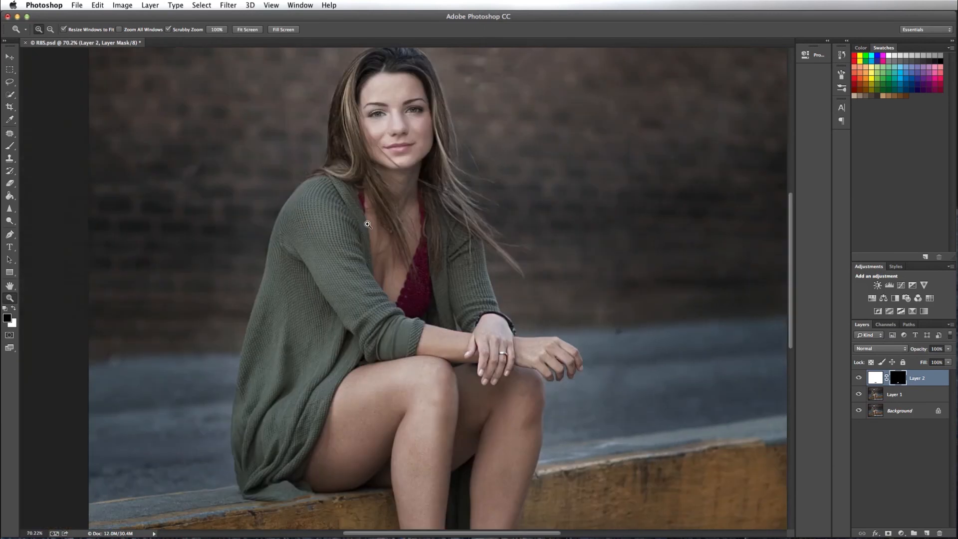
{"action": "left_click", "coordinate": [10, 82]}
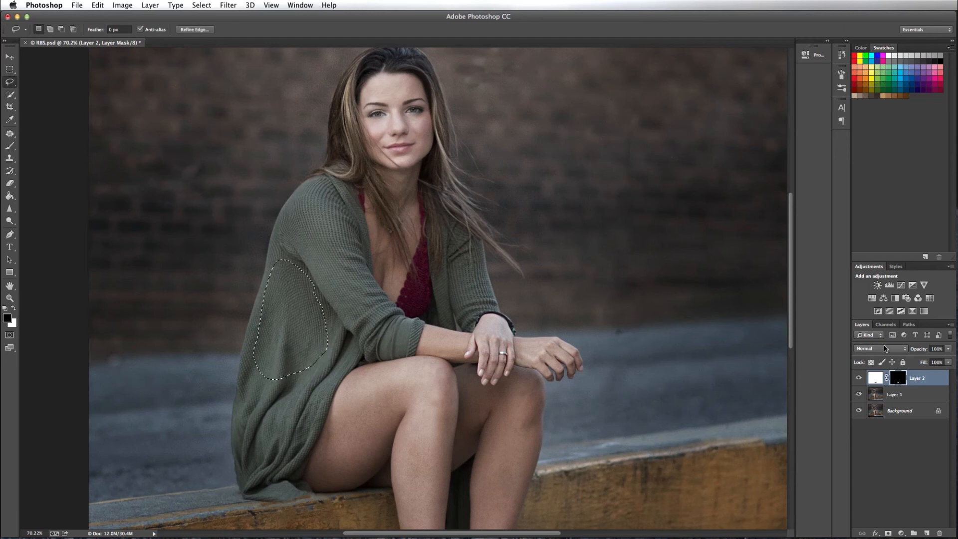
{"action": "left_click", "coordinate": [895, 394]}
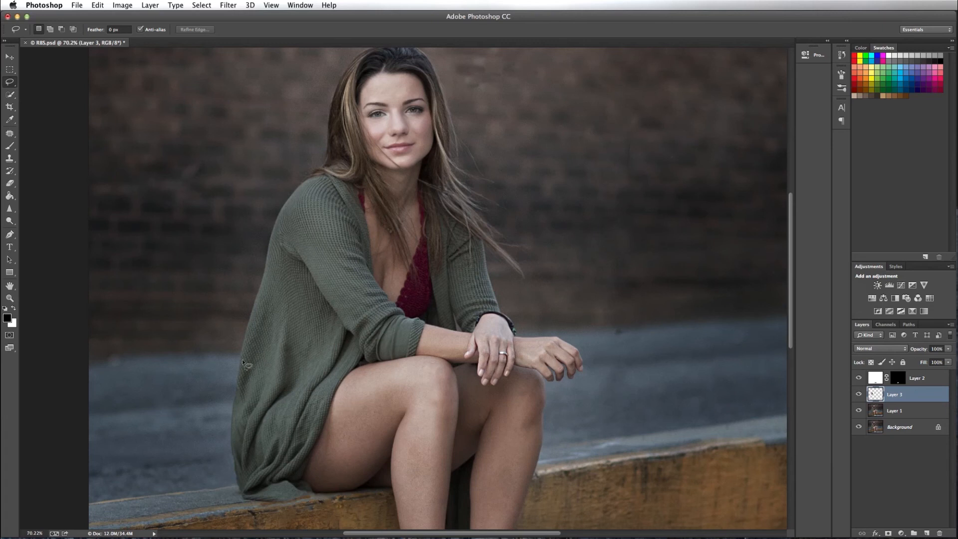
Move the cardigan patch over the sandals and transfer the layer mask to Layer 3
{"action": "left_click", "coordinate": [10, 55]}
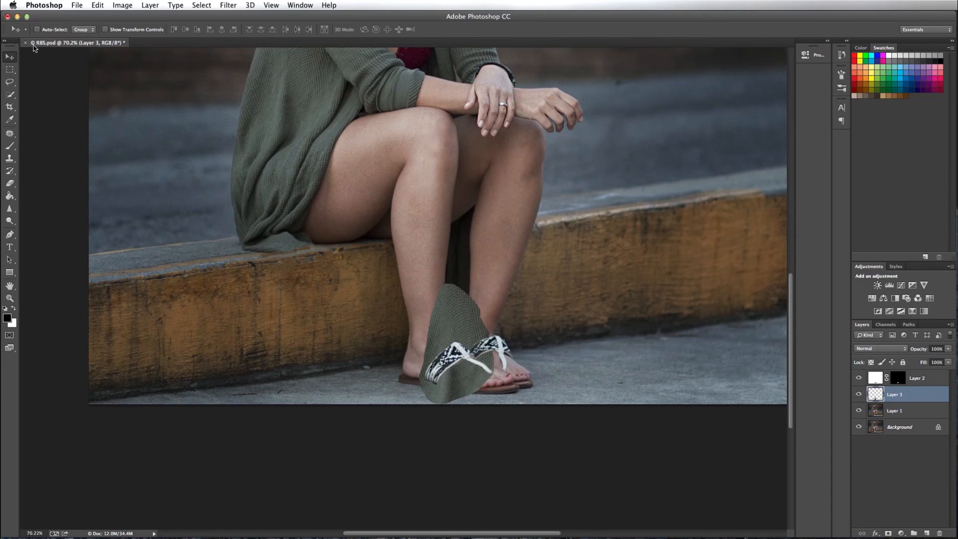
{"action": "left_click", "coordinate": [97, 5]}
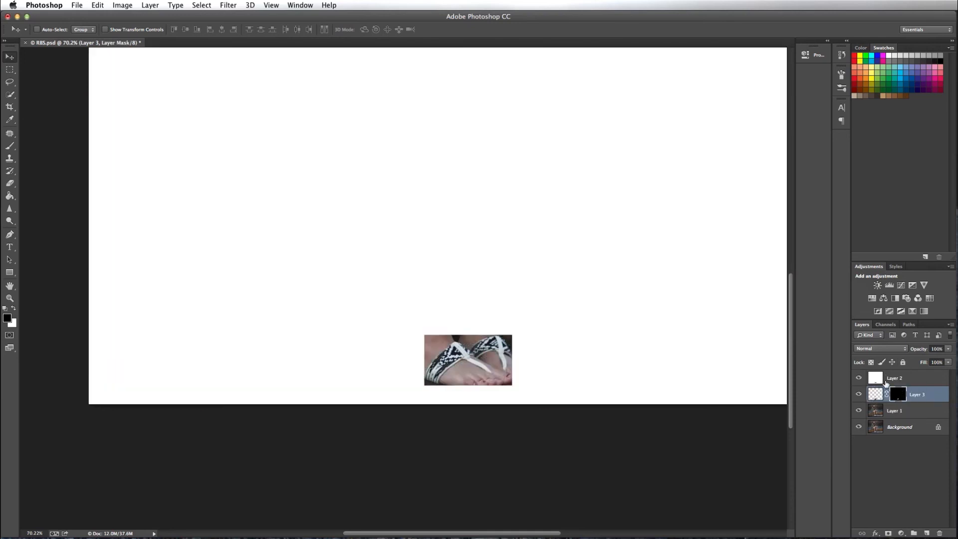
Remove the white layer above the patch and set Layer 3 to Multiply
{"action": "left_click", "coordinate": [894, 378]}
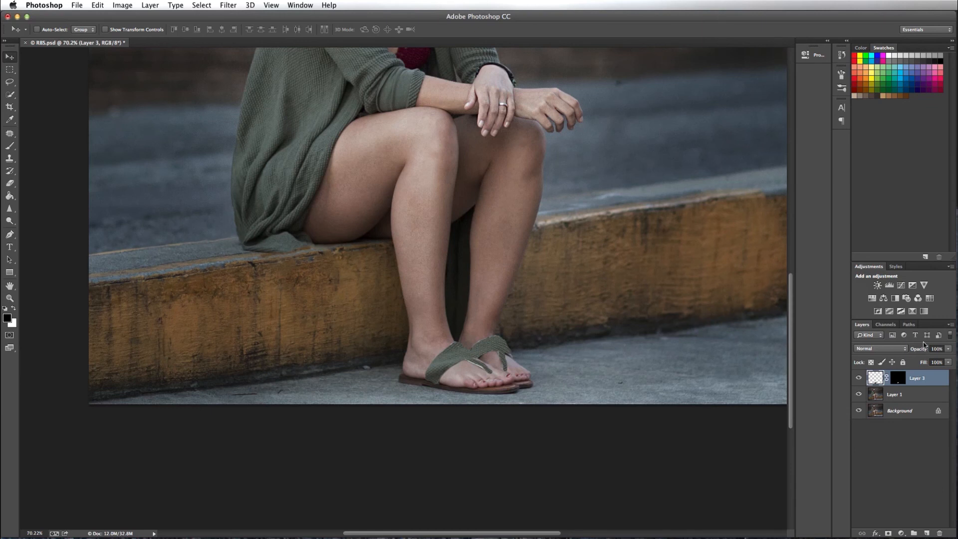
{"action": "left_click", "coordinate": [879, 348]}
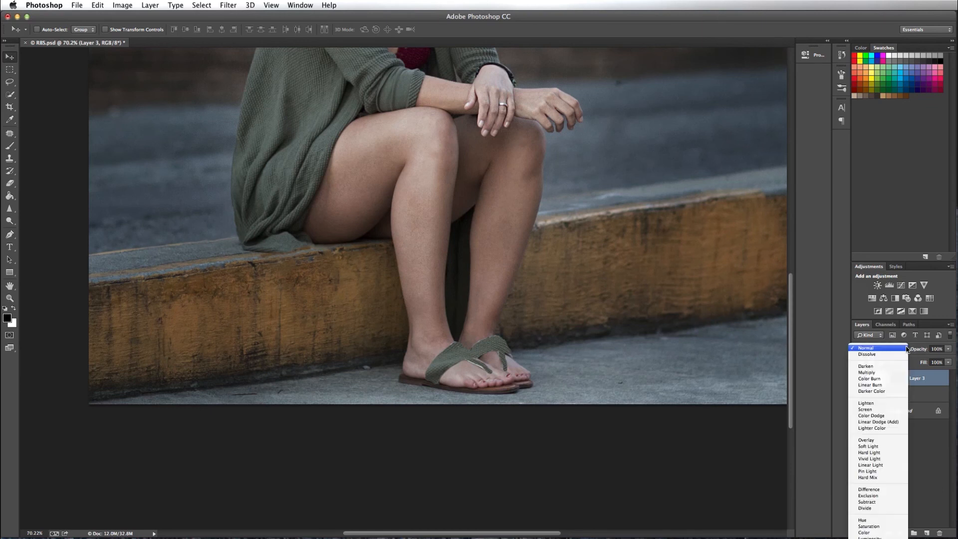
{"action": "mouse_move", "coordinate": [886, 372]}
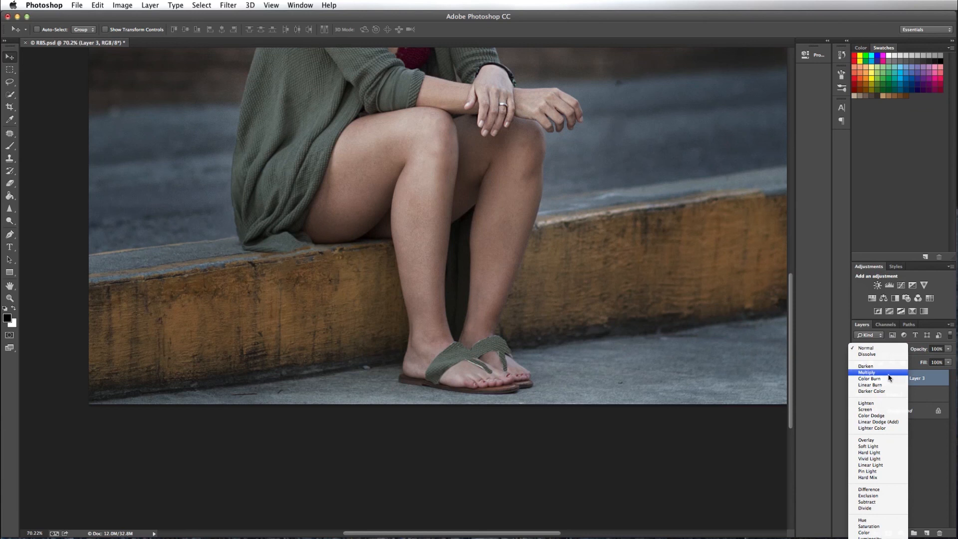
{"action": "left_click", "coordinate": [866, 372]}
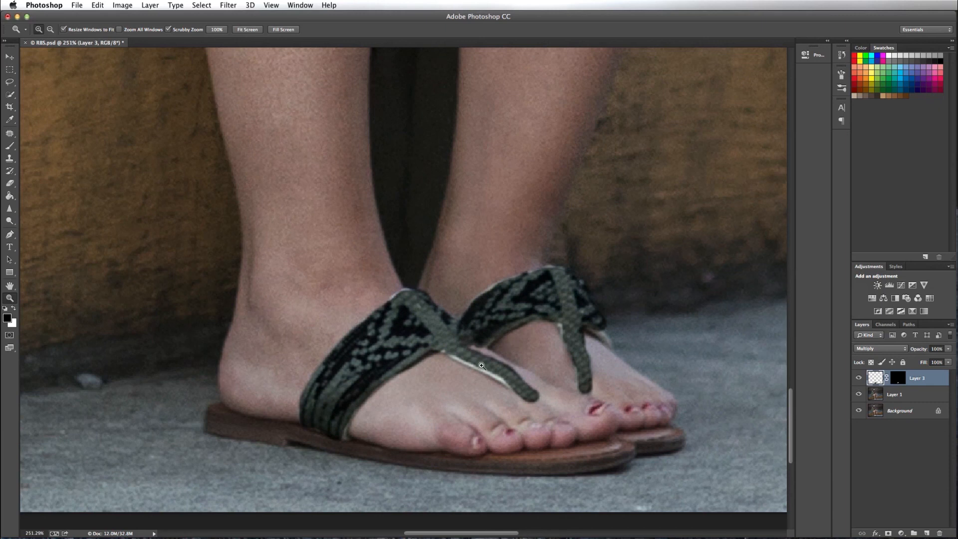
{"action": "mouse_move", "coordinate": [495, 377]}
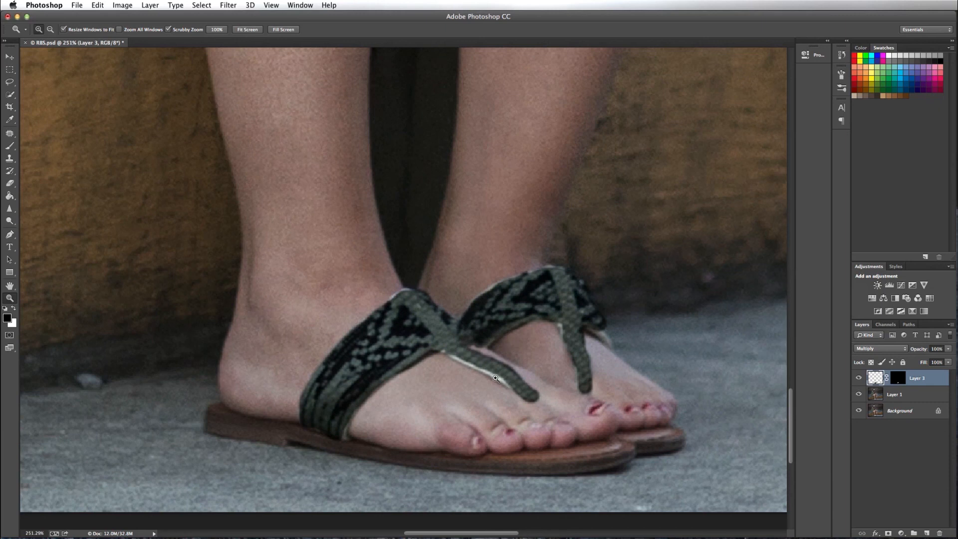
{"action": "mouse_move", "coordinate": [495, 373]}
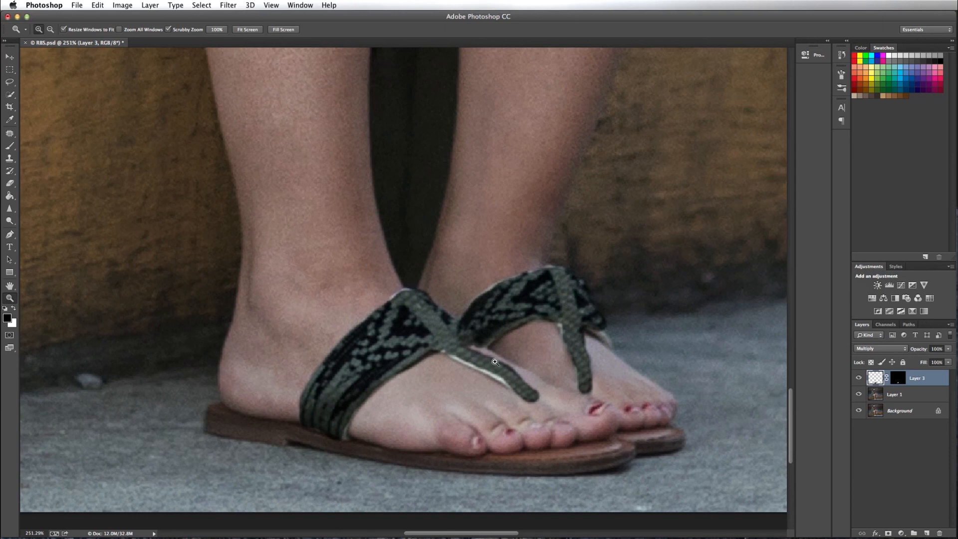
{"action": "mouse_move", "coordinate": [515, 382]}
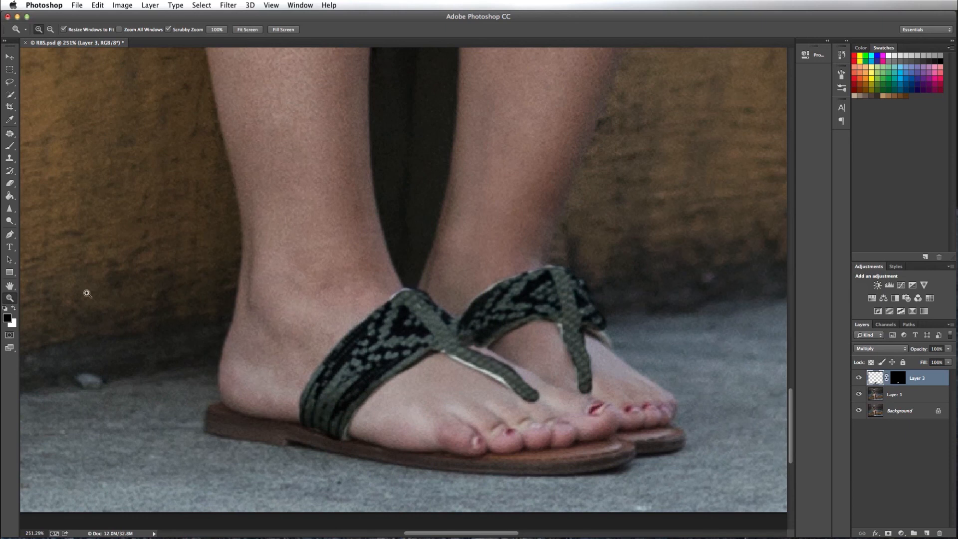
Paint white on the Layer 3 mask to refine the texture along the strap edges
{"action": "left_click", "coordinate": [11, 147]}
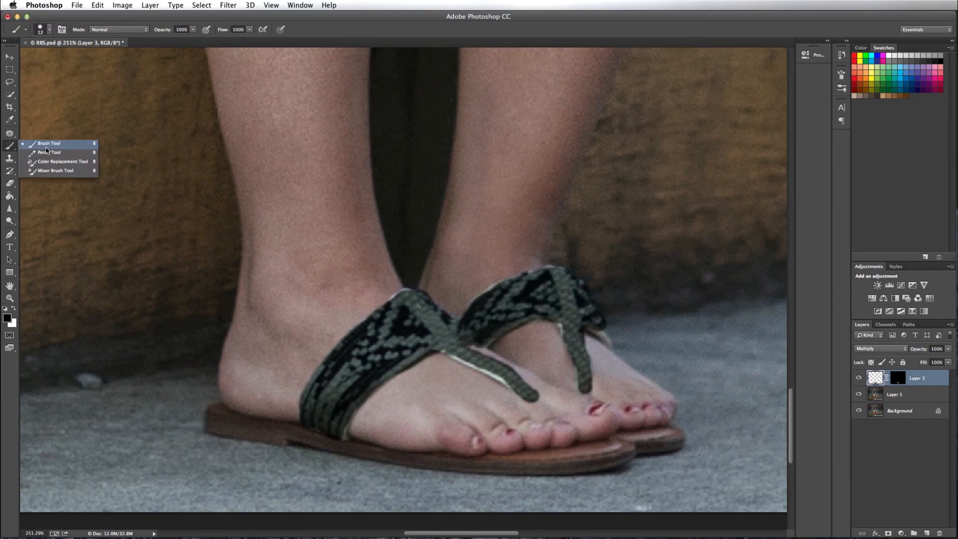
{"action": "left_click", "coordinate": [897, 377]}
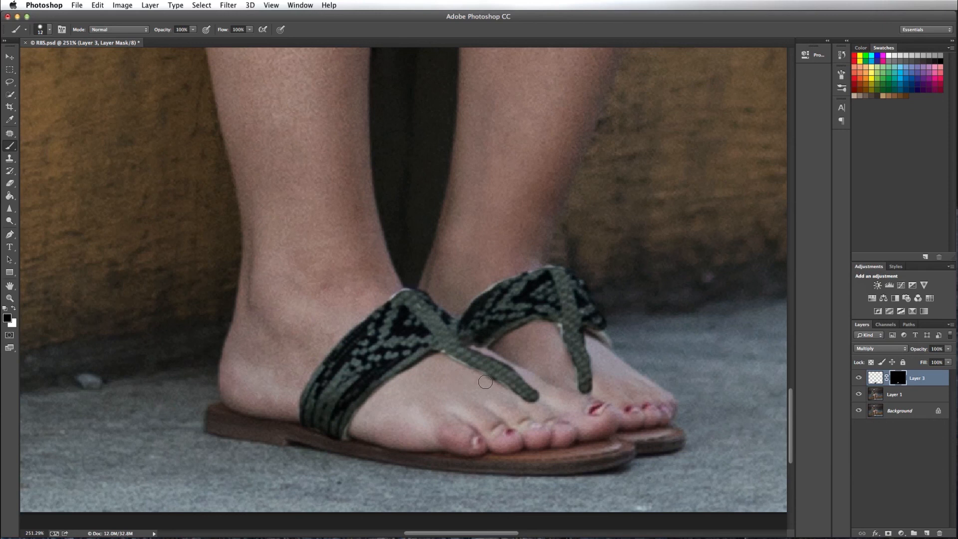
{"action": "mouse_move", "coordinate": [566, 318]}
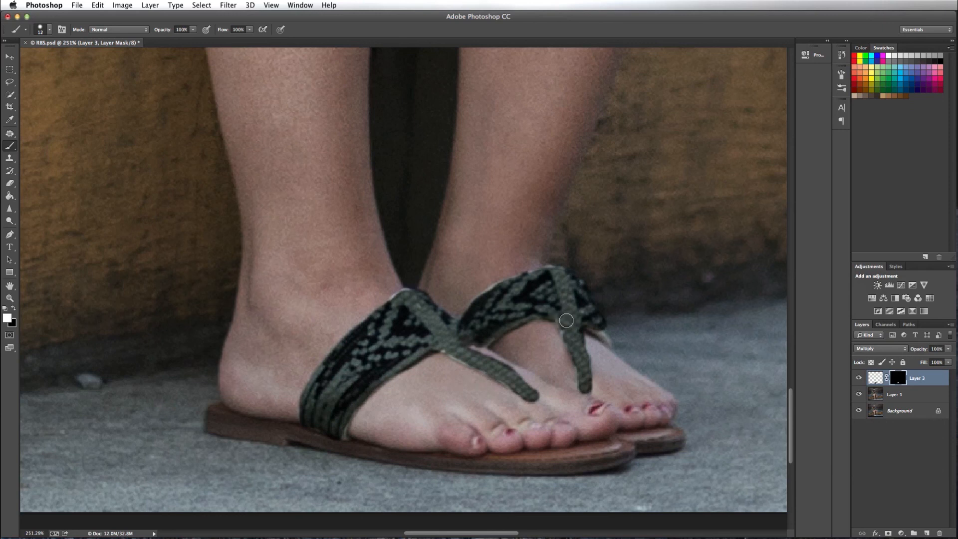
{"action": "mouse_move", "coordinate": [563, 324]}
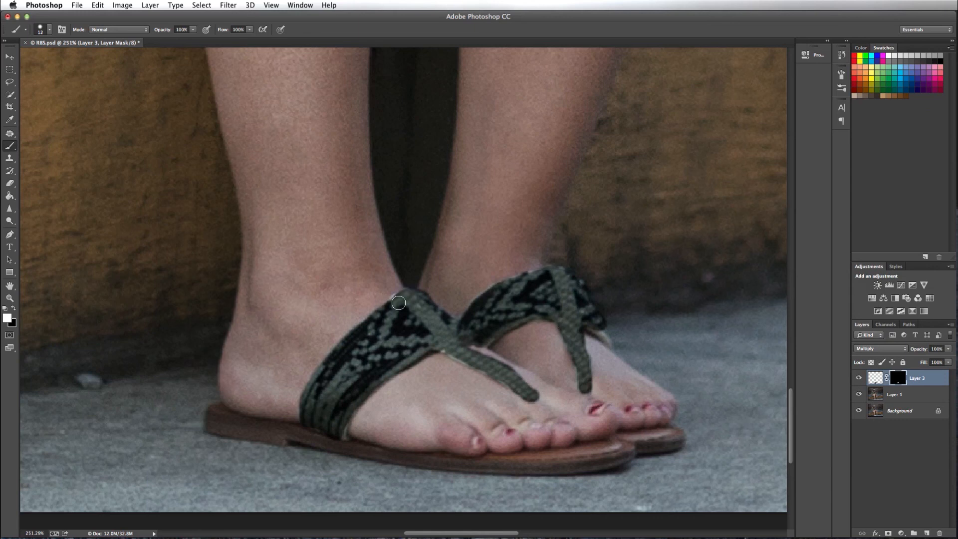
{"action": "mouse_move", "coordinate": [353, 302]}
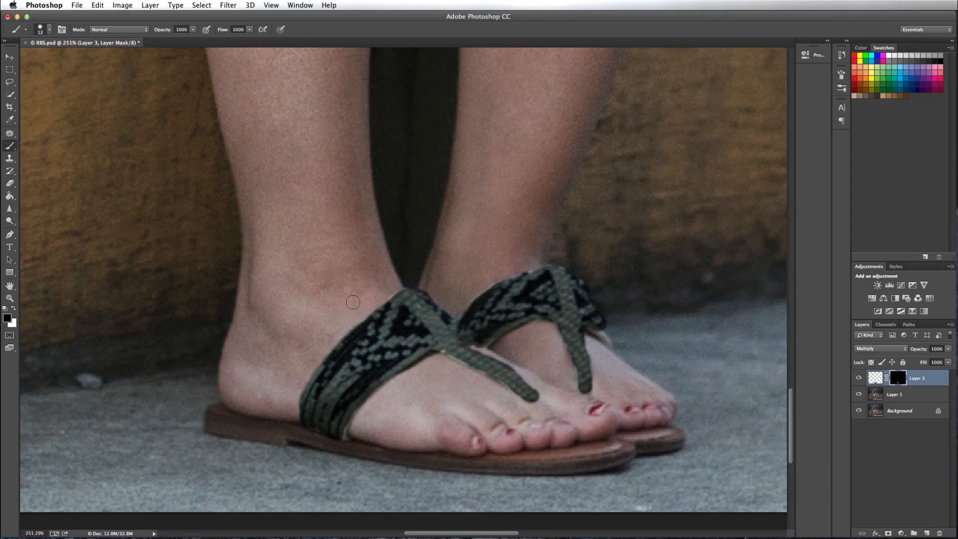
{"action": "mouse_move", "coordinate": [350, 321]}
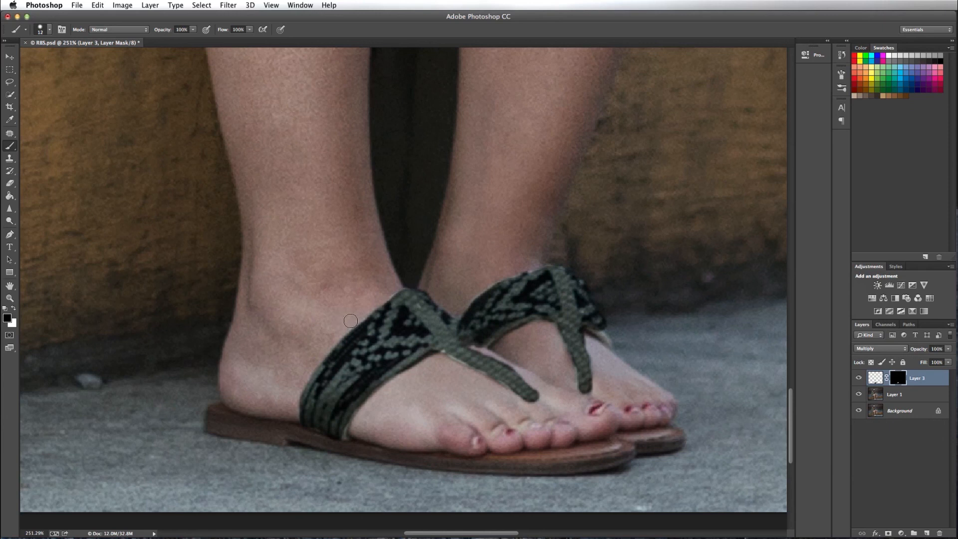
{"action": "mouse_move", "coordinate": [328, 348]}
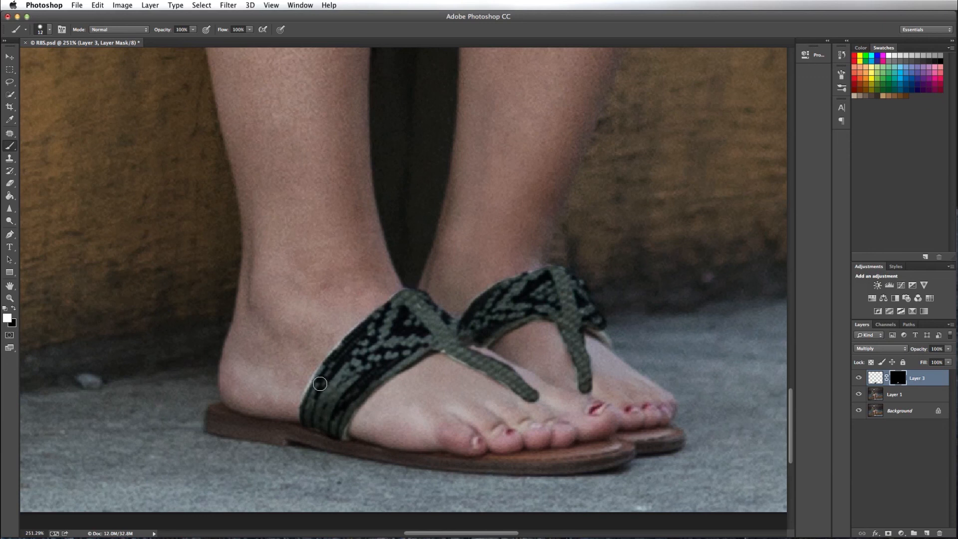
{"action": "mouse_move", "coordinate": [323, 378]}
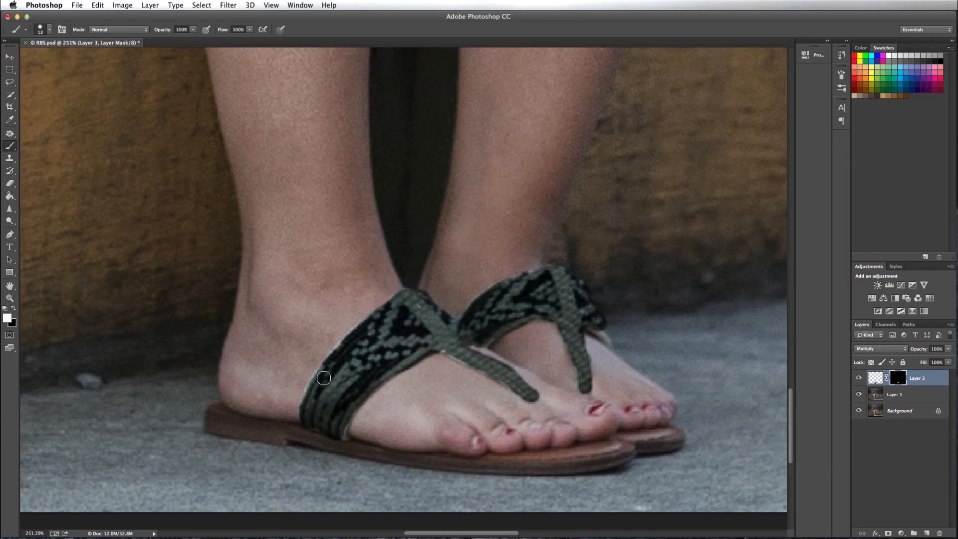
{"action": "mouse_move", "coordinate": [512, 294]}
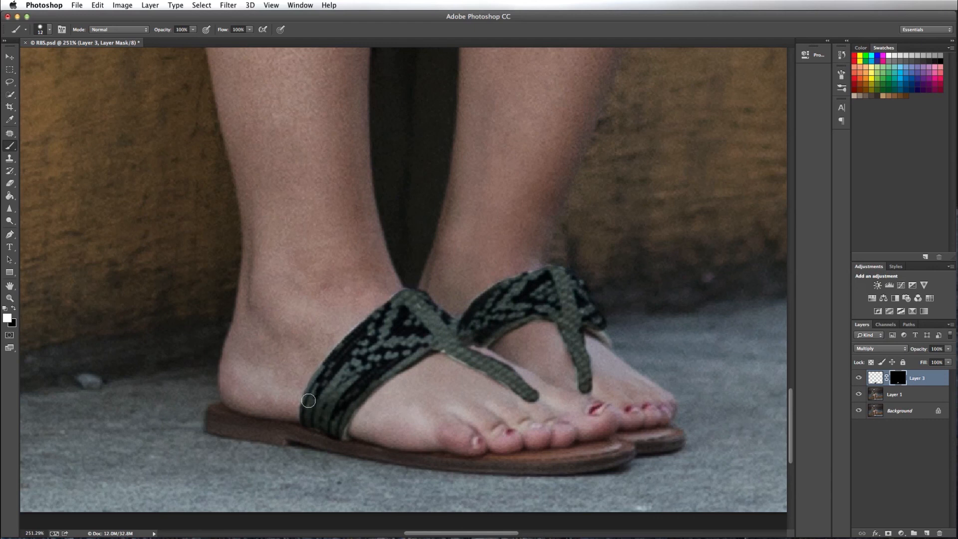
{"action": "mouse_move", "coordinate": [526, 289]}
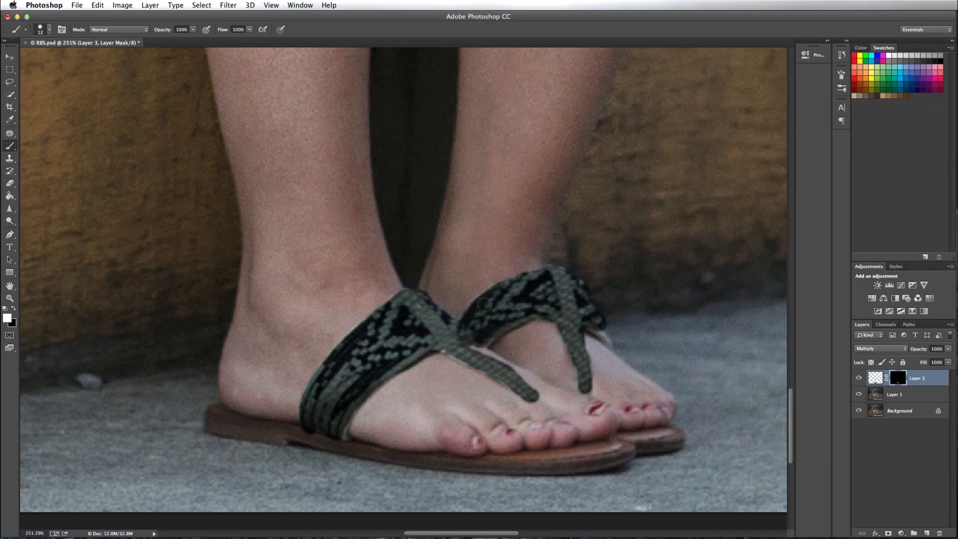
{"action": "mouse_move", "coordinate": [64, 158]}
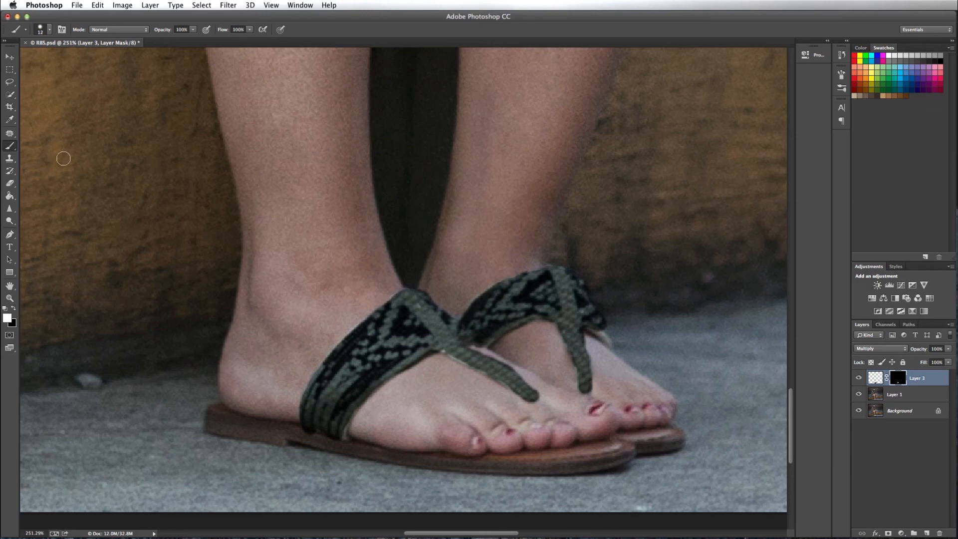
{"action": "left_click", "coordinate": [10, 298]}
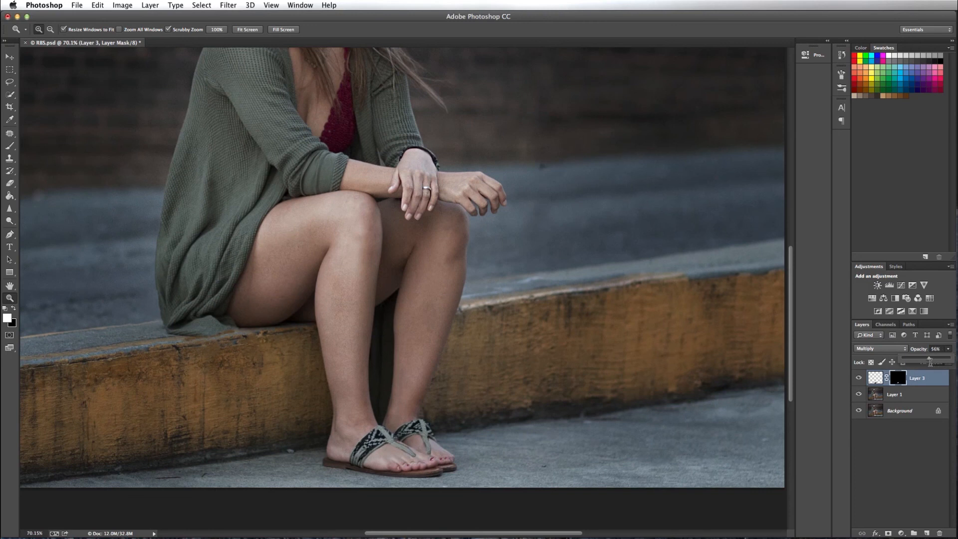
Set Layer 3 opacity to 80%, fit the portrait in view, and target the layer thumbnail
{"action": "triple_click", "coordinate": [938, 362]}
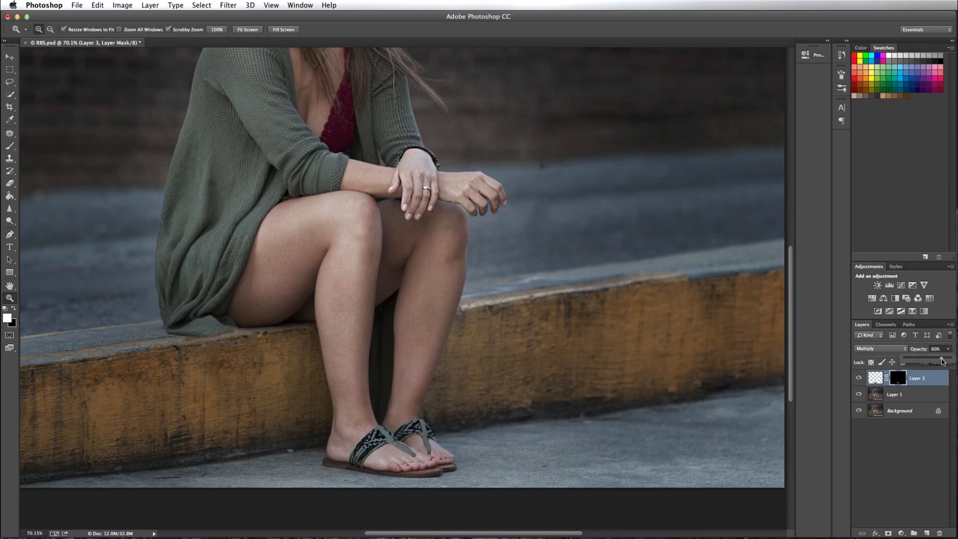
{"action": "scroll", "scroll_direction": "down", "scroll_amount": 3}
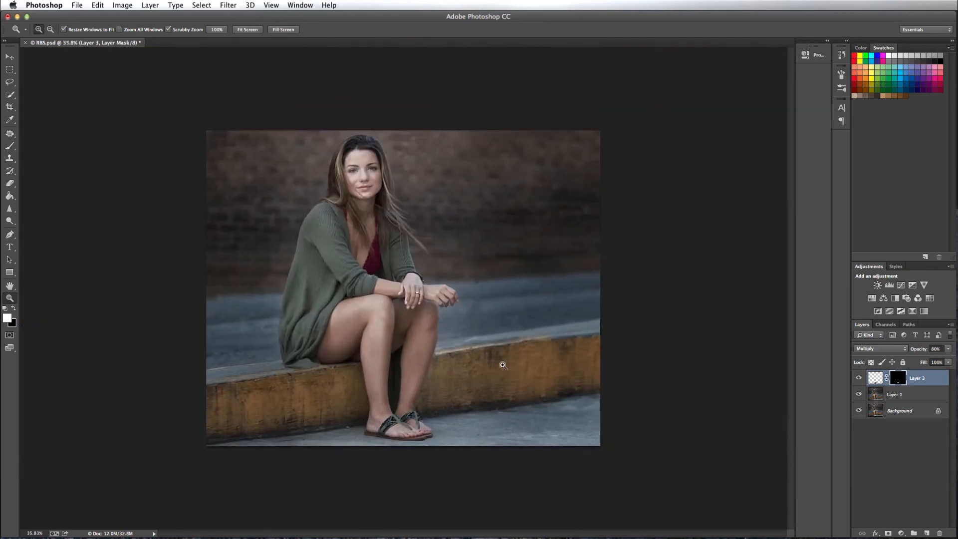
{"action": "mouse_move", "coordinate": [890, 366]}
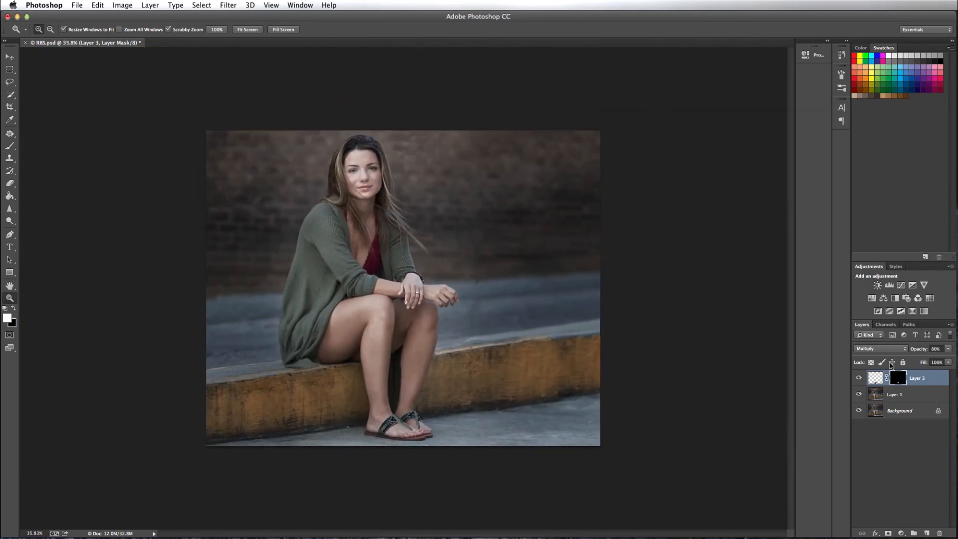
{"action": "left_click", "coordinate": [876, 378]}
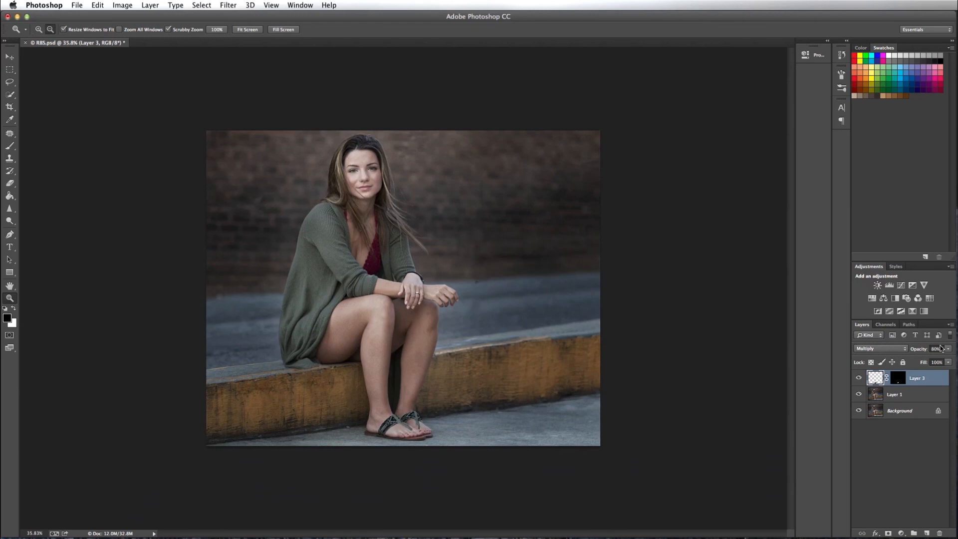